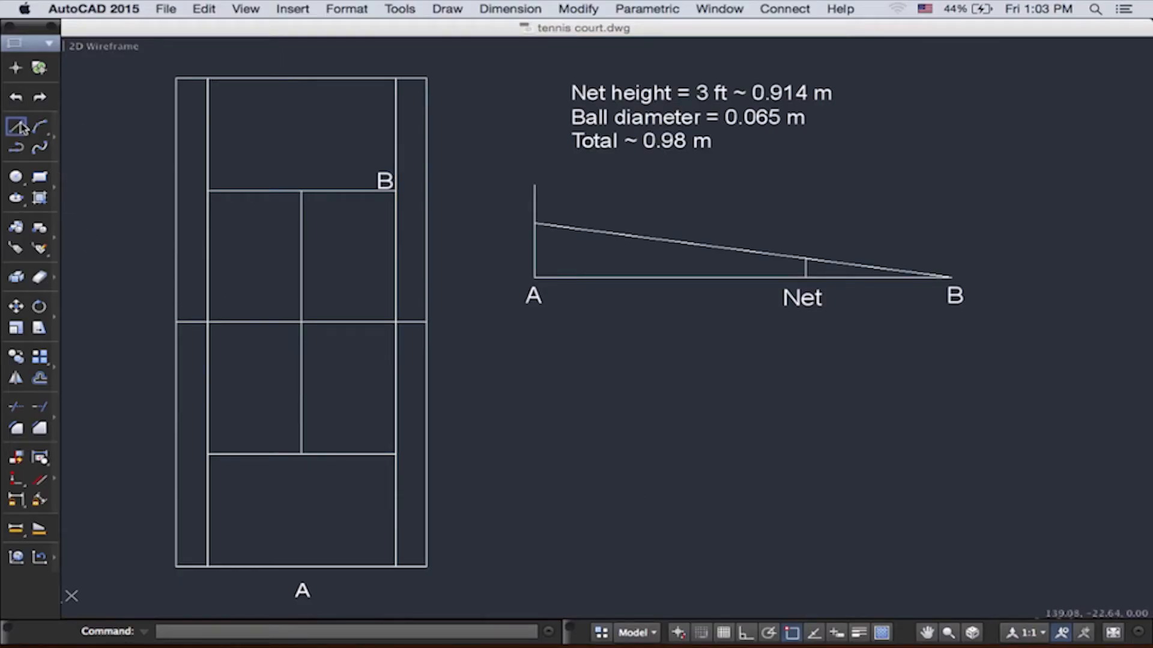
# Draw a straight line from court corner A across to point B
pyautogui.click(15, 126)
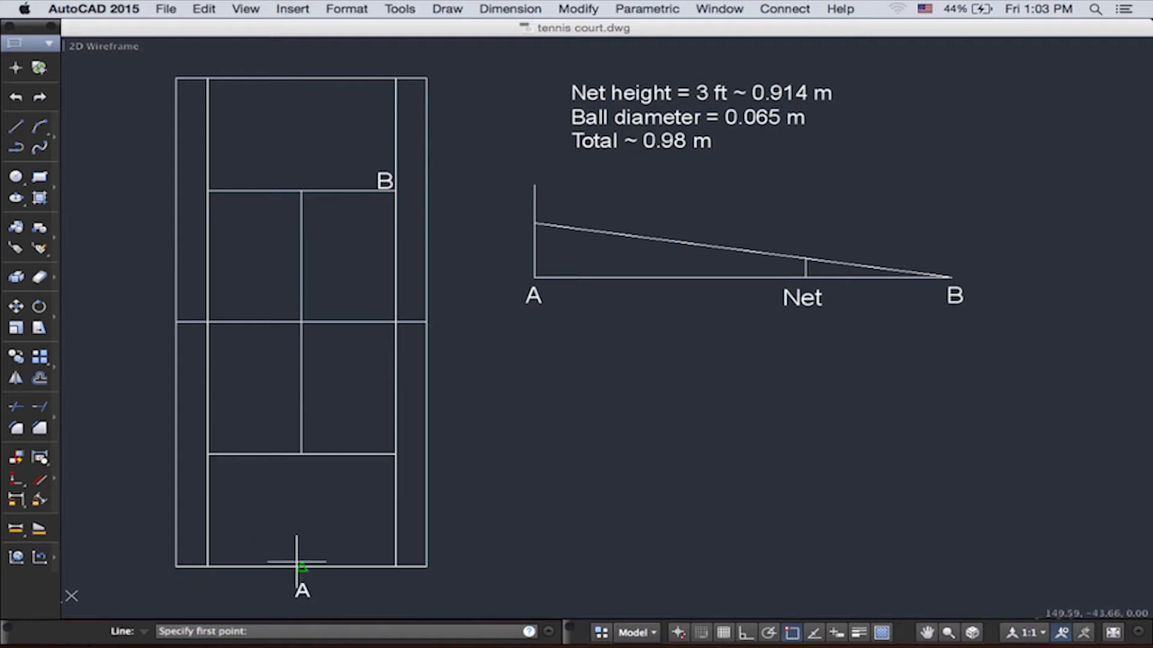
pyautogui.click(395, 191)
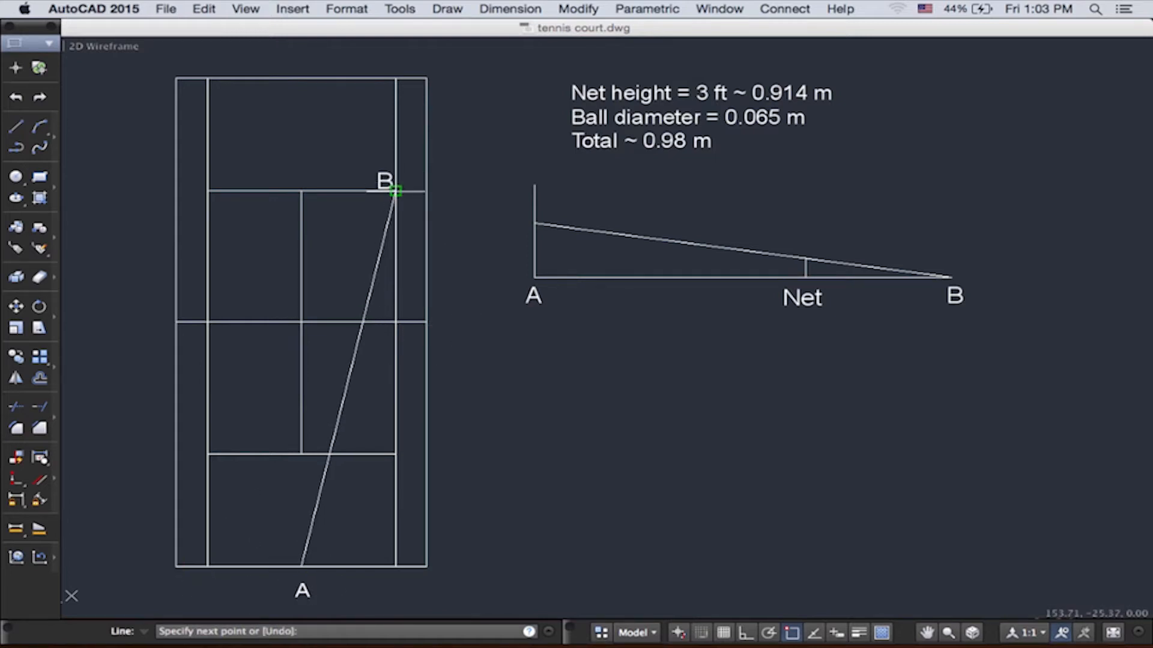
pyautogui.moveTo(394, 191)
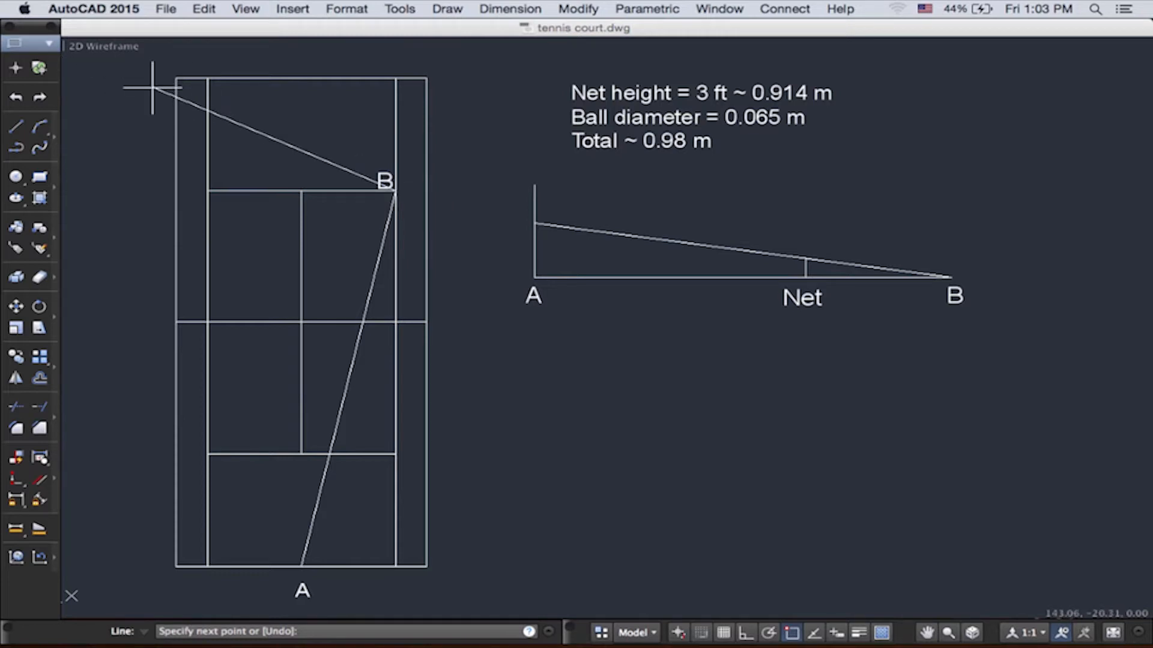
pyautogui.click(39, 45)
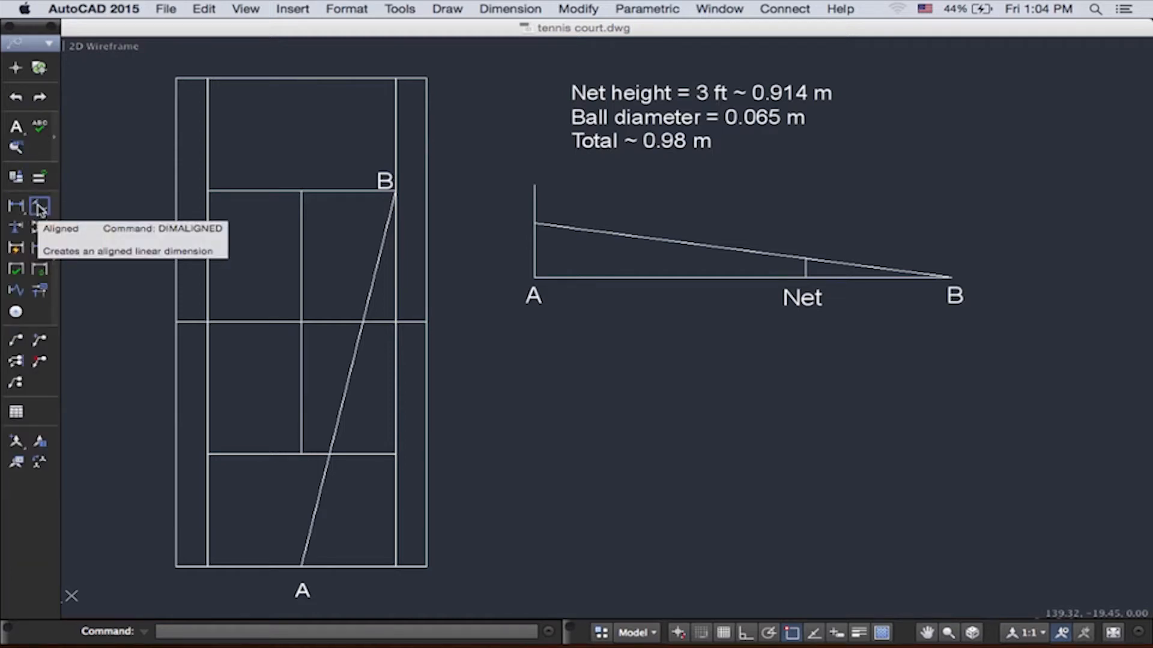
# Add an aligned dimension of 18.7472 along the A–B line
pyautogui.click(38, 205)
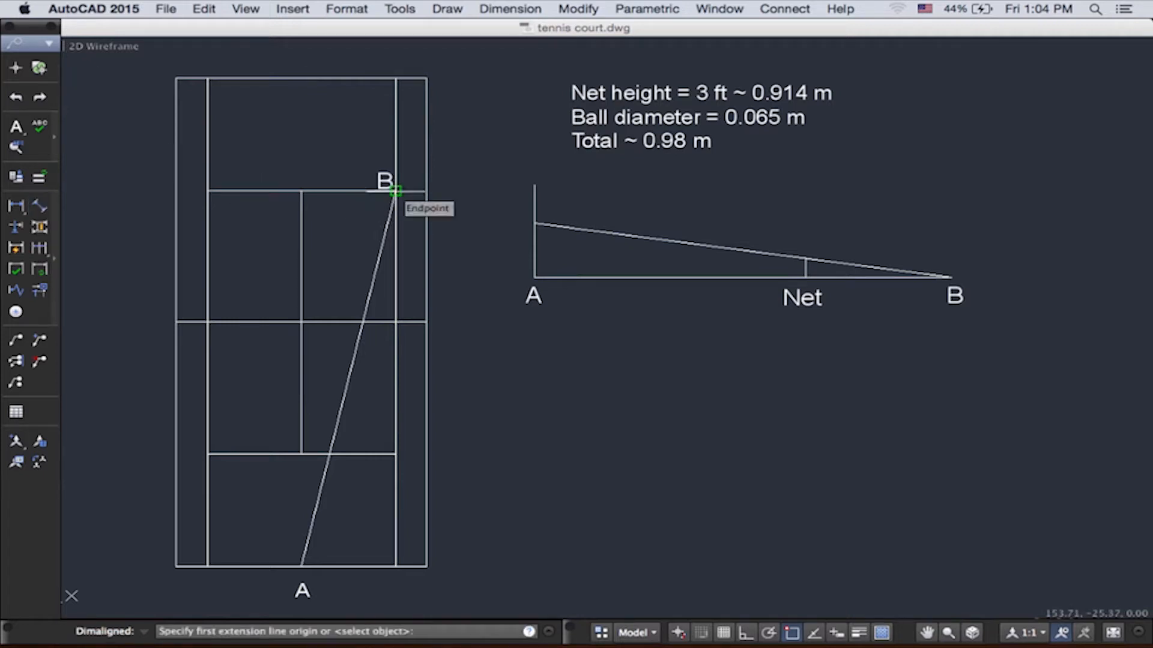
pyautogui.click(389, 184)
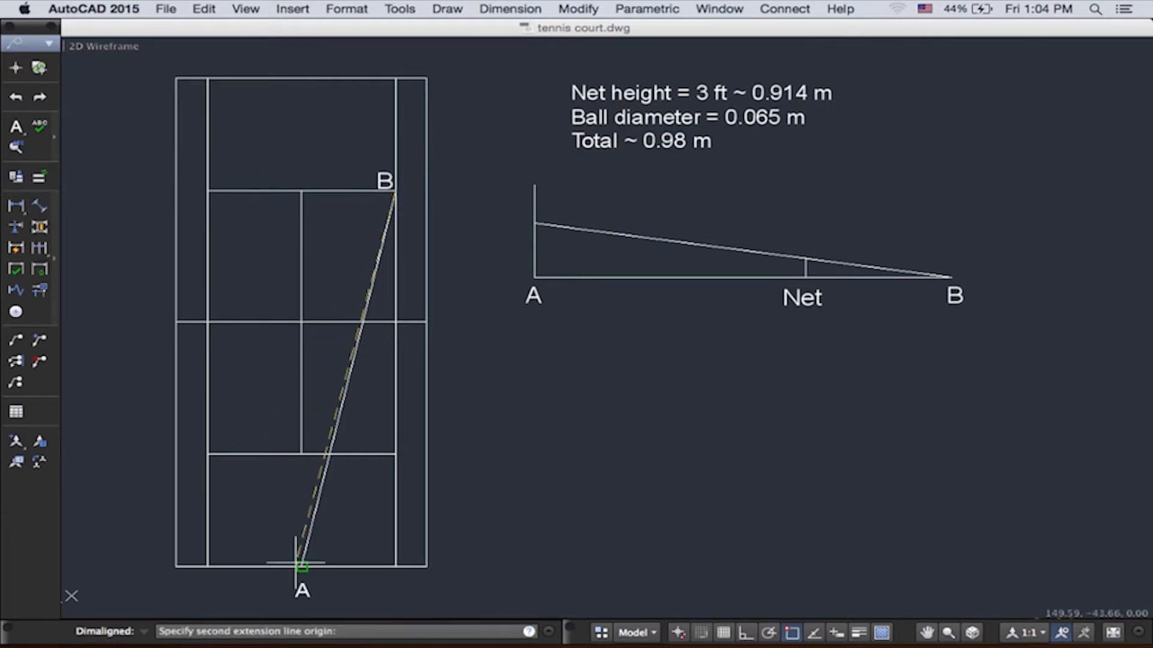
pyautogui.click(377, 589)
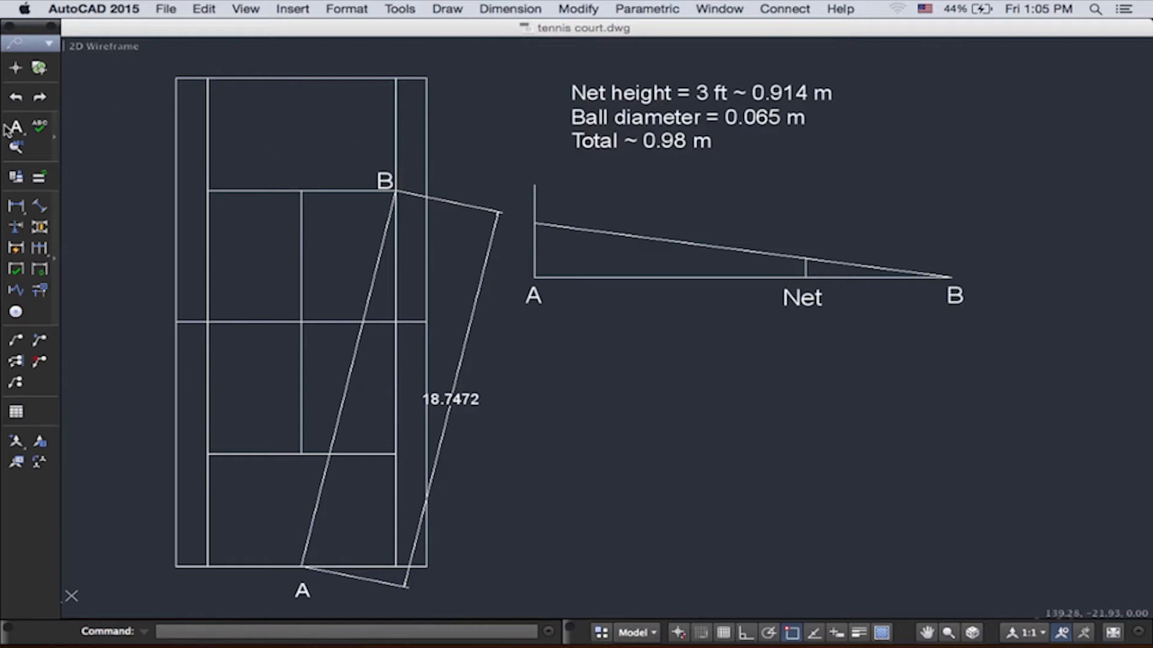
pyautogui.moveTo(39, 205)
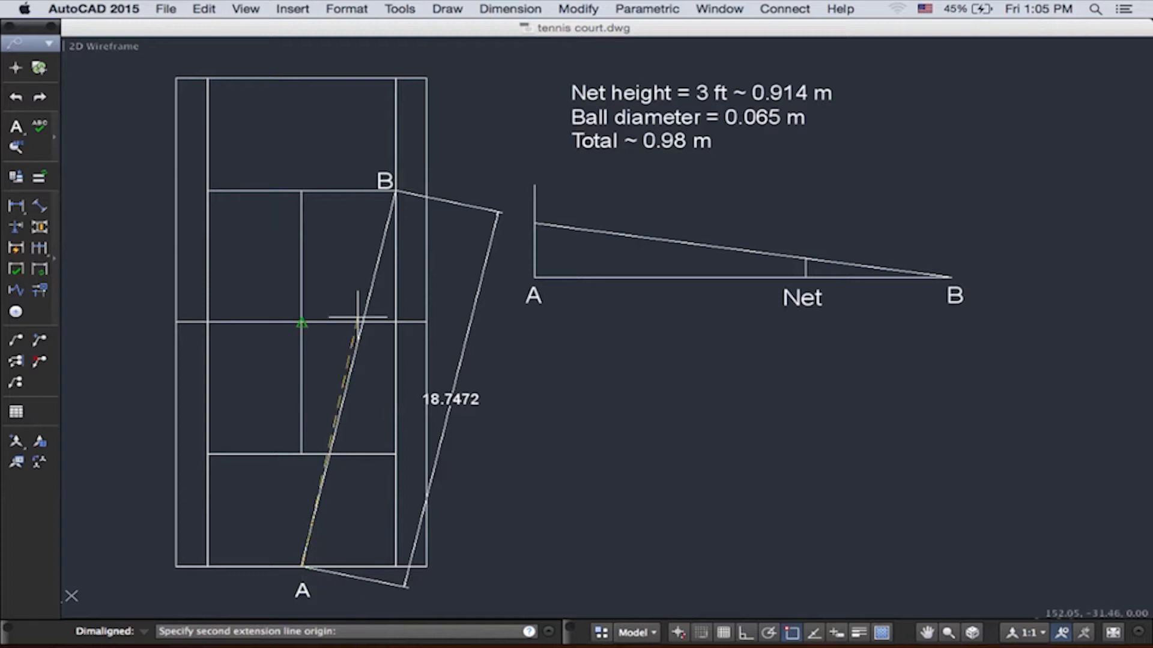
pyautogui.moveTo(360, 322)
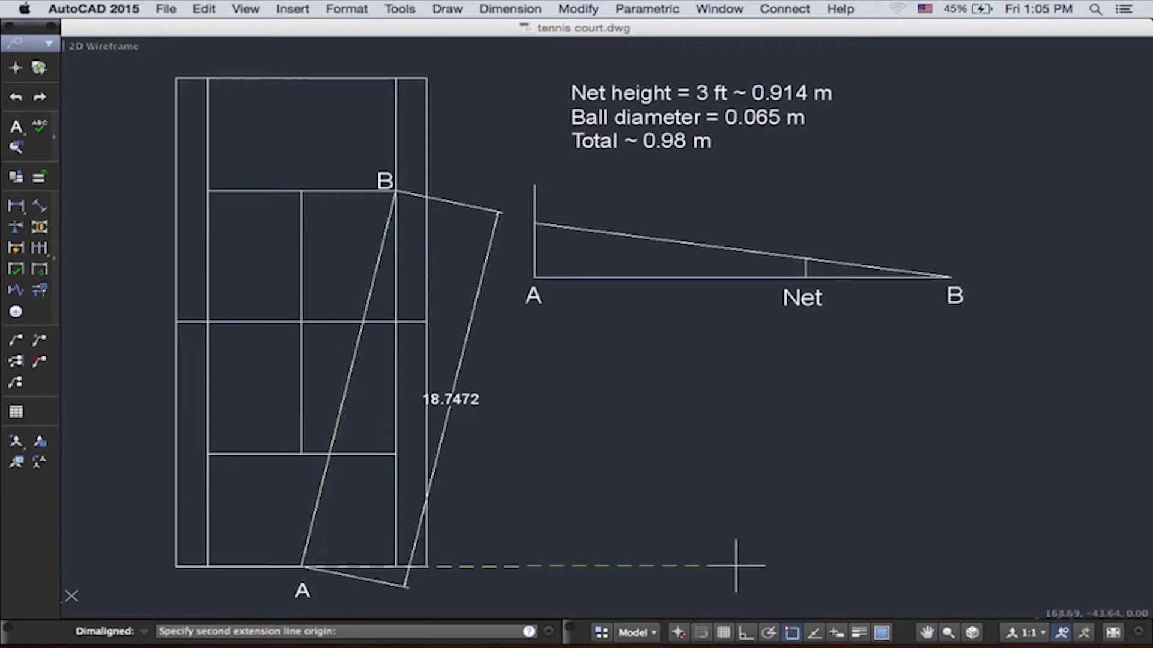
# Dimension 12.1872 from A to the A–B line's Intersection with the net
pyautogui.click(792, 633)
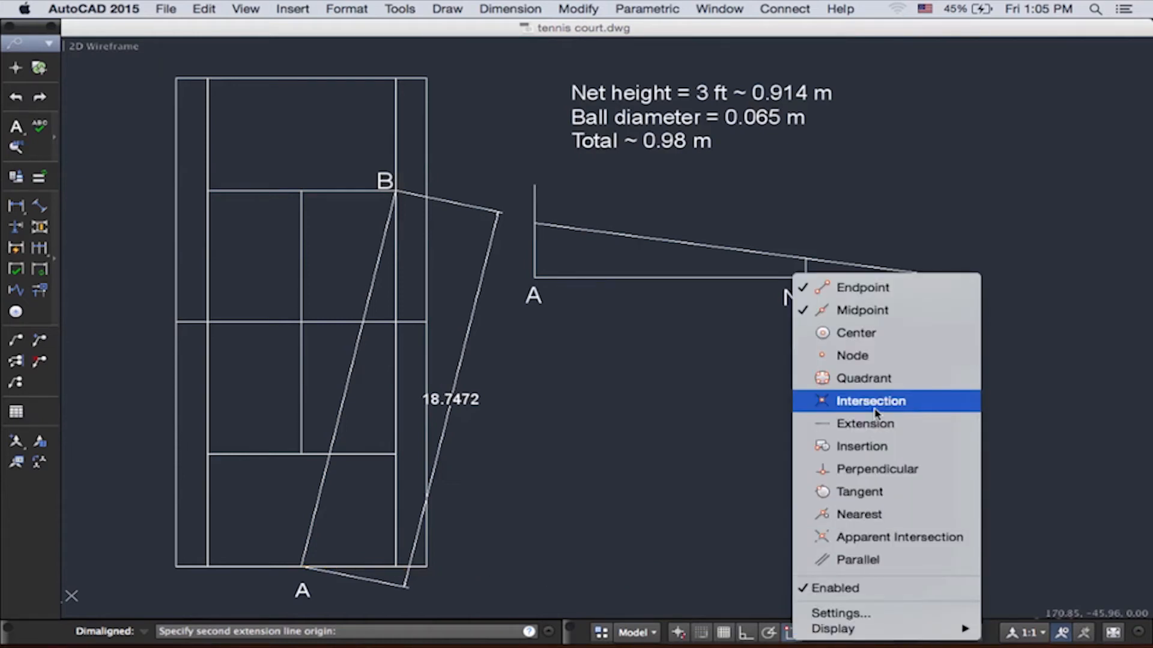
pyautogui.click(870, 401)
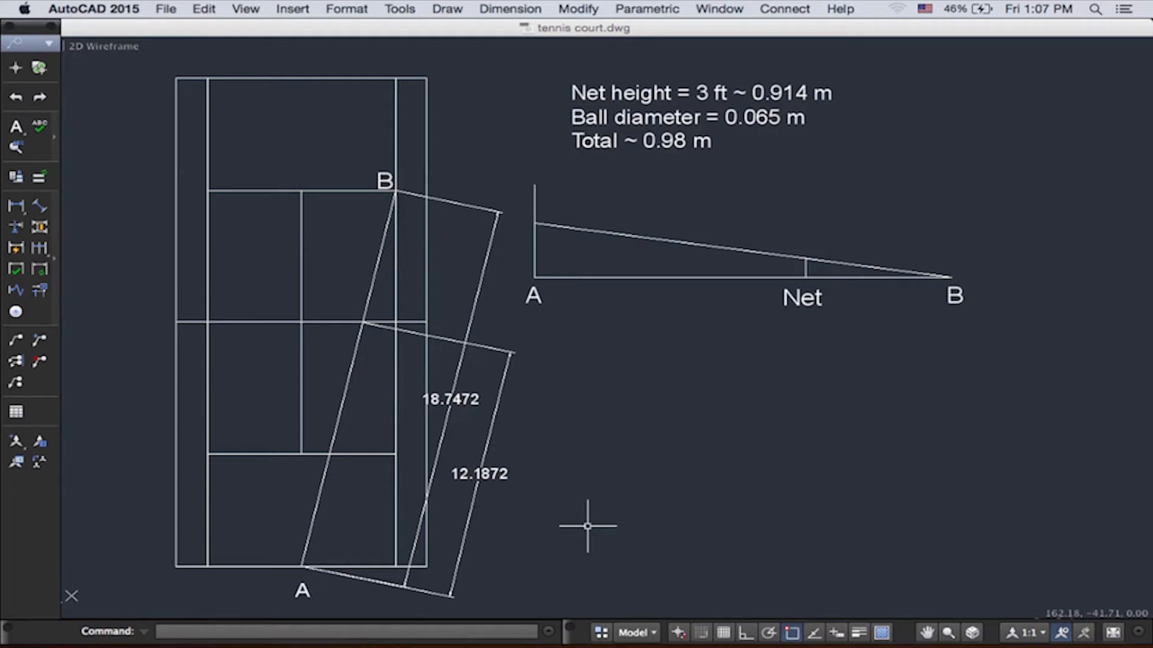
pyautogui.moveTo(806, 324)
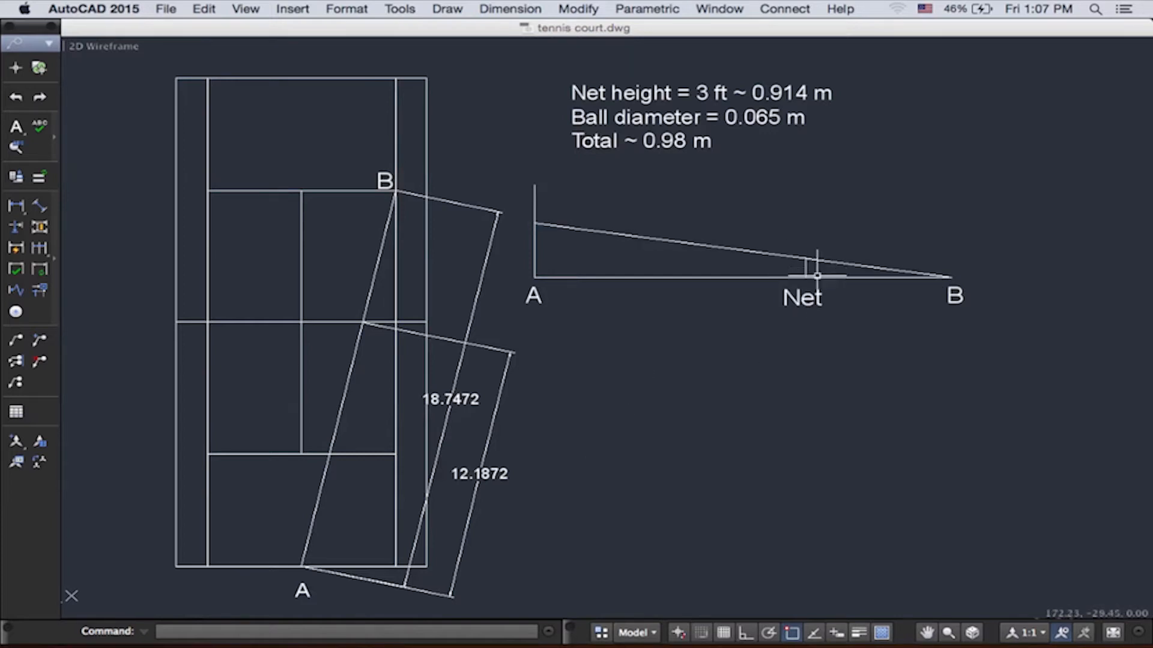
pyautogui.moveTo(761, 287)
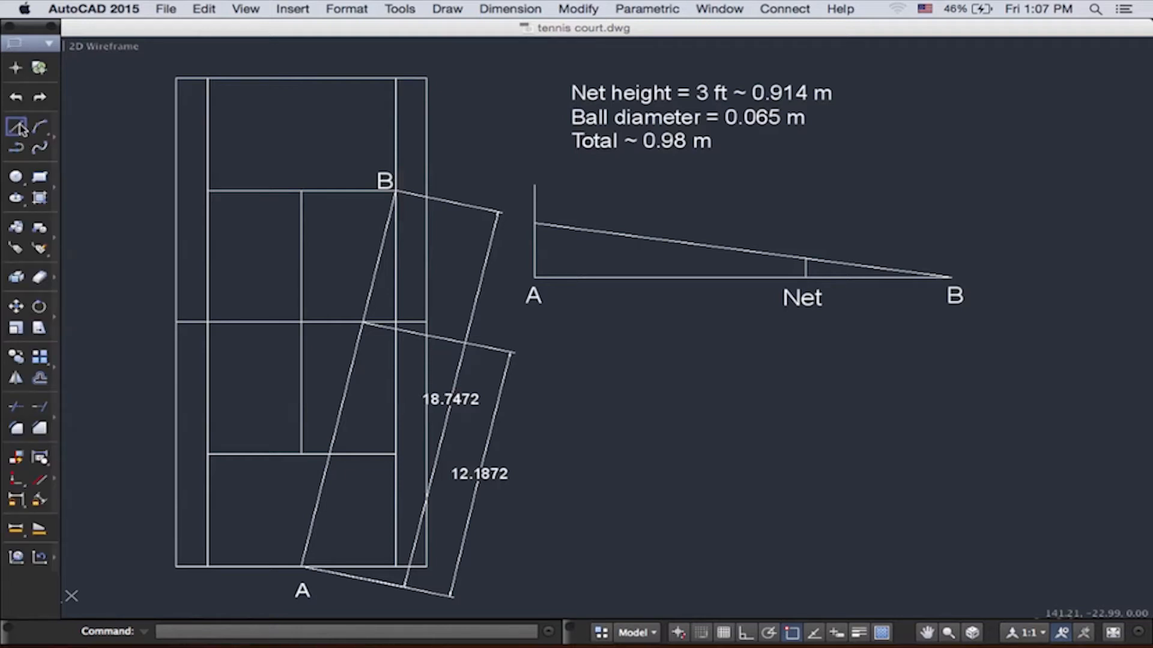
# Draw an 18.75 horizontal base line with a 0.98 vertical at its left end
pyautogui.click(15, 126)
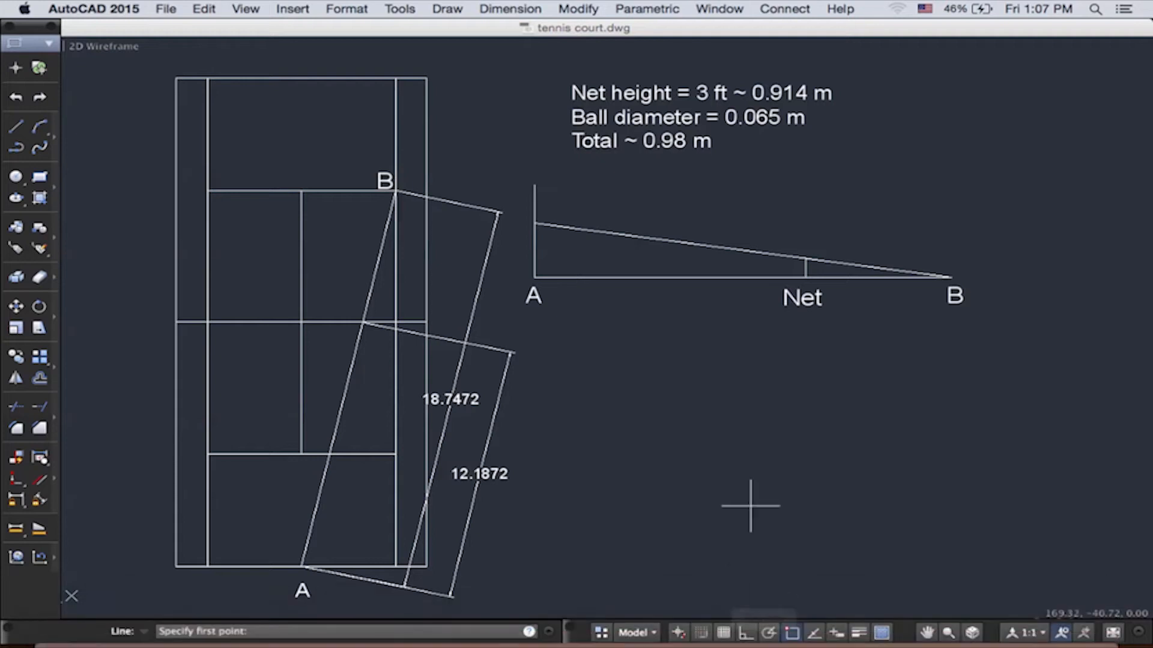
pyautogui.moveTo(705, 465)
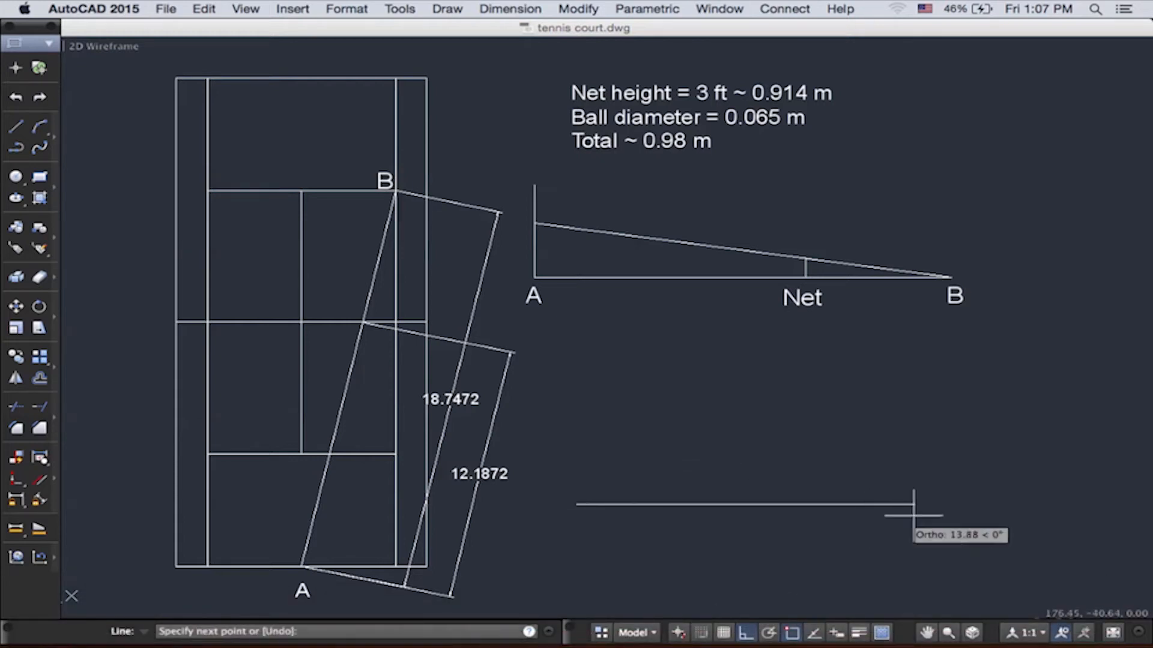
pyautogui.moveTo(934, 512)
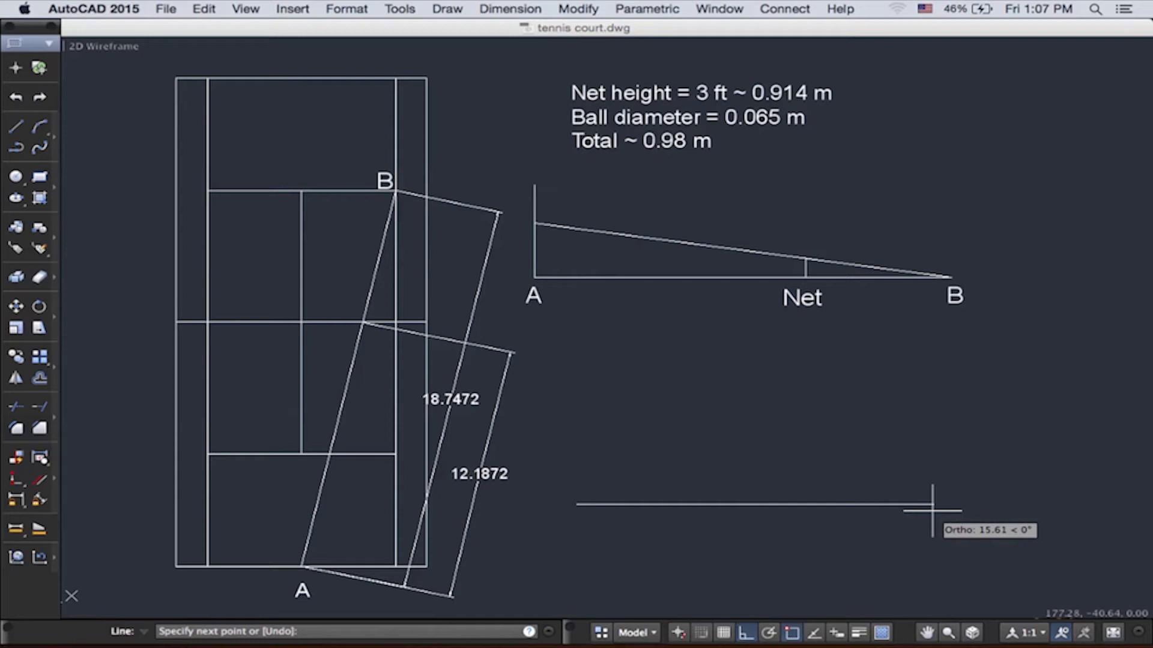
pyautogui.write('18.75')
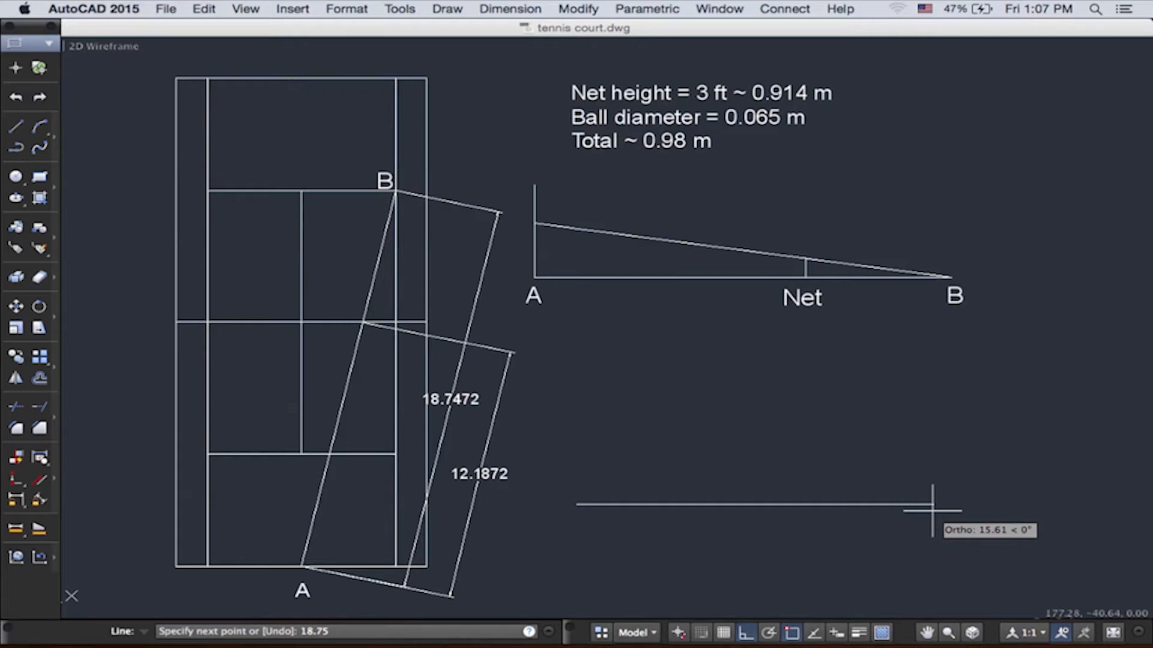
pyautogui.moveTo(1020, 496)
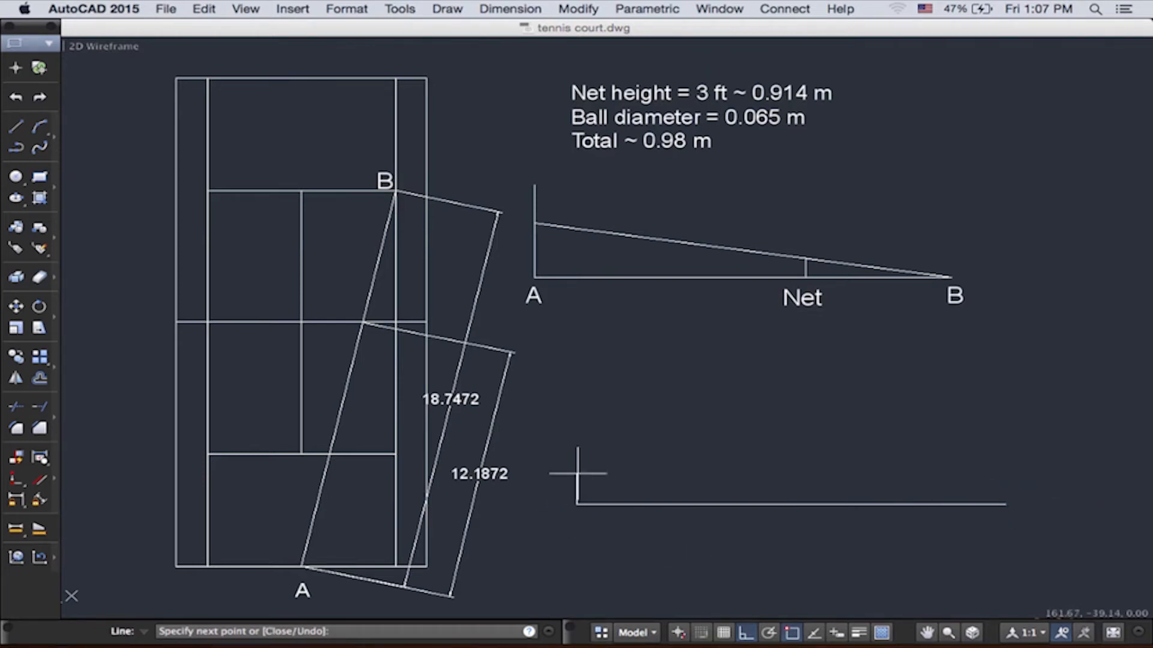
pyautogui.moveTo(578, 422)
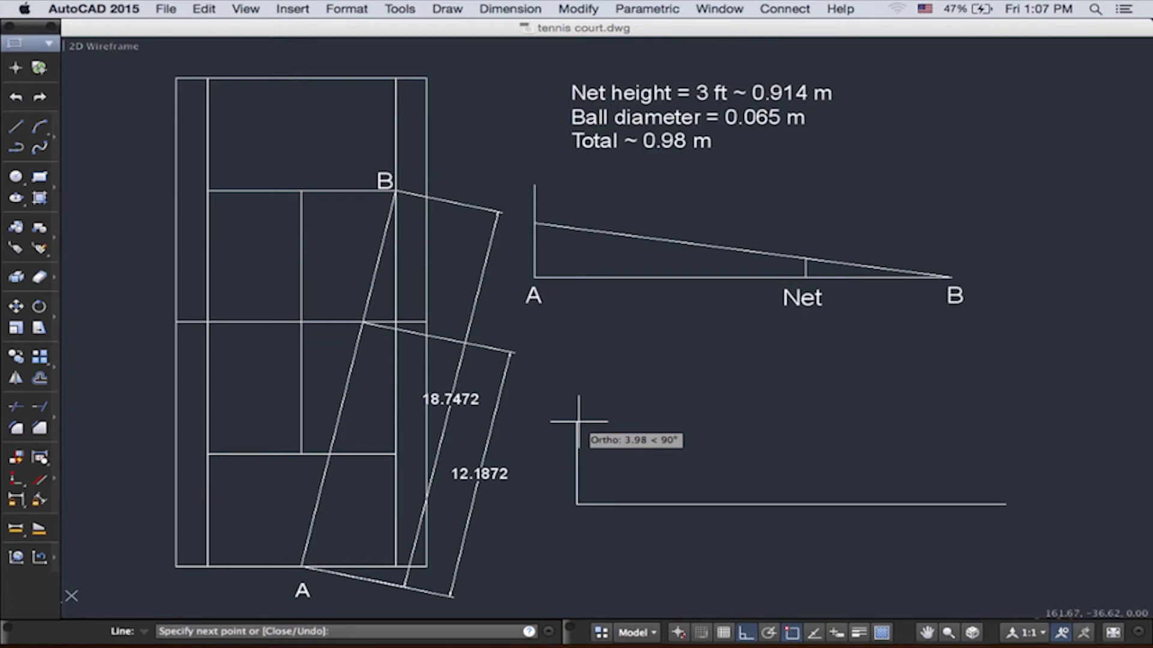
pyautogui.write('0.98')
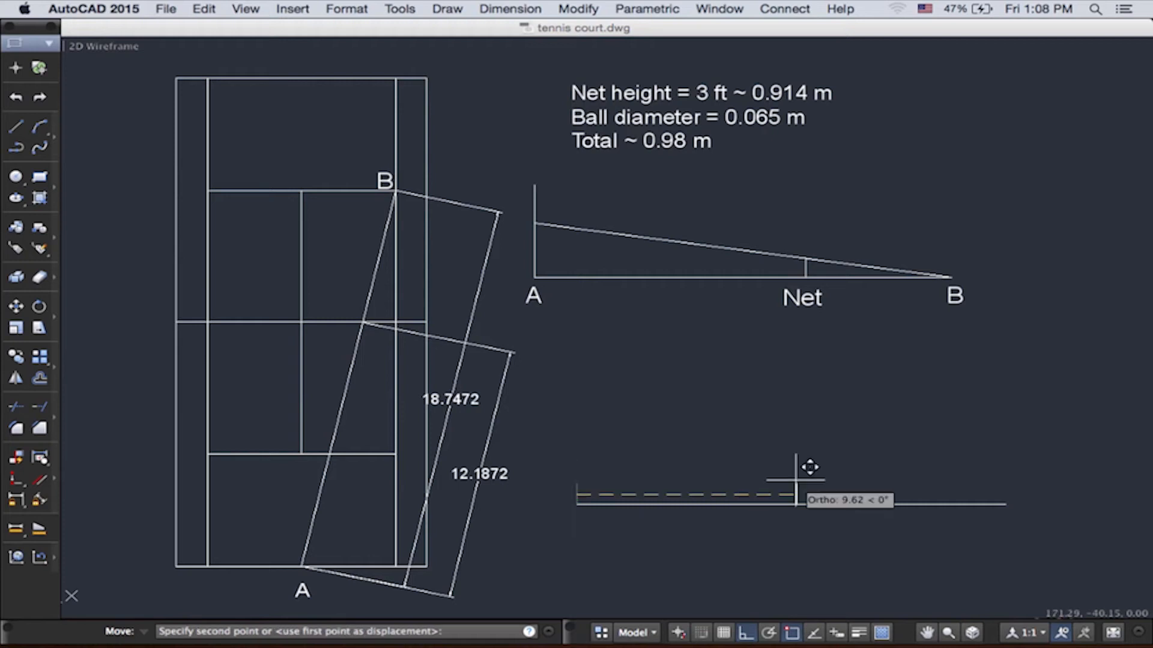
# Move the 0.98 vertical 12.1 to the right to the net position
pyautogui.write('1')
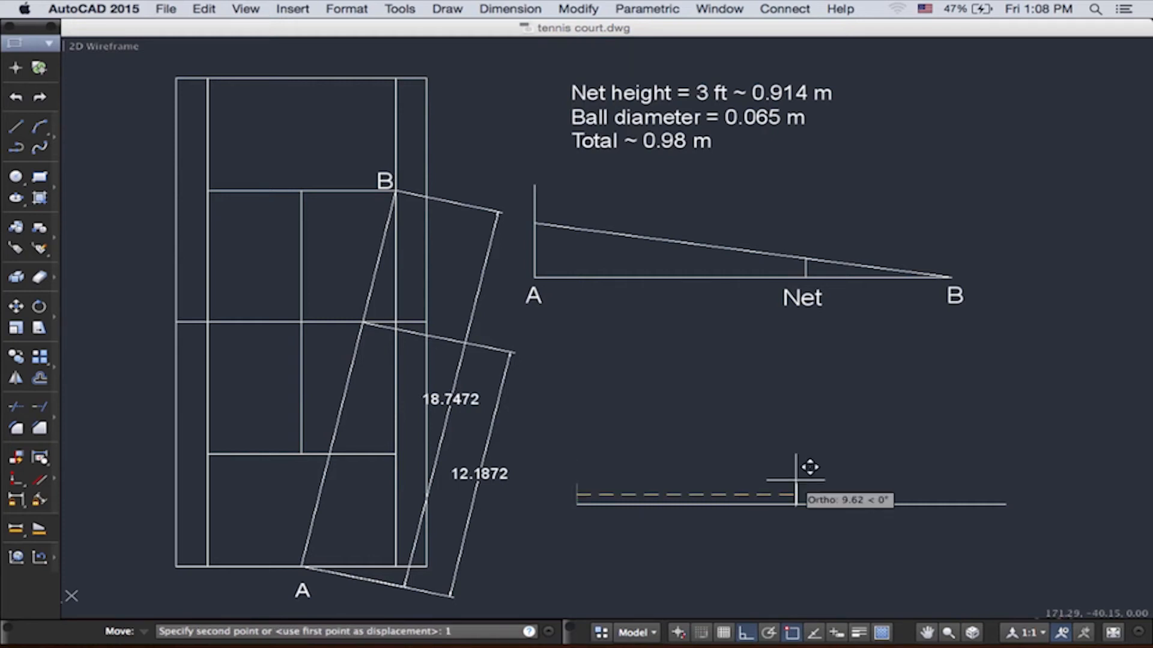
pyautogui.write('2.1')
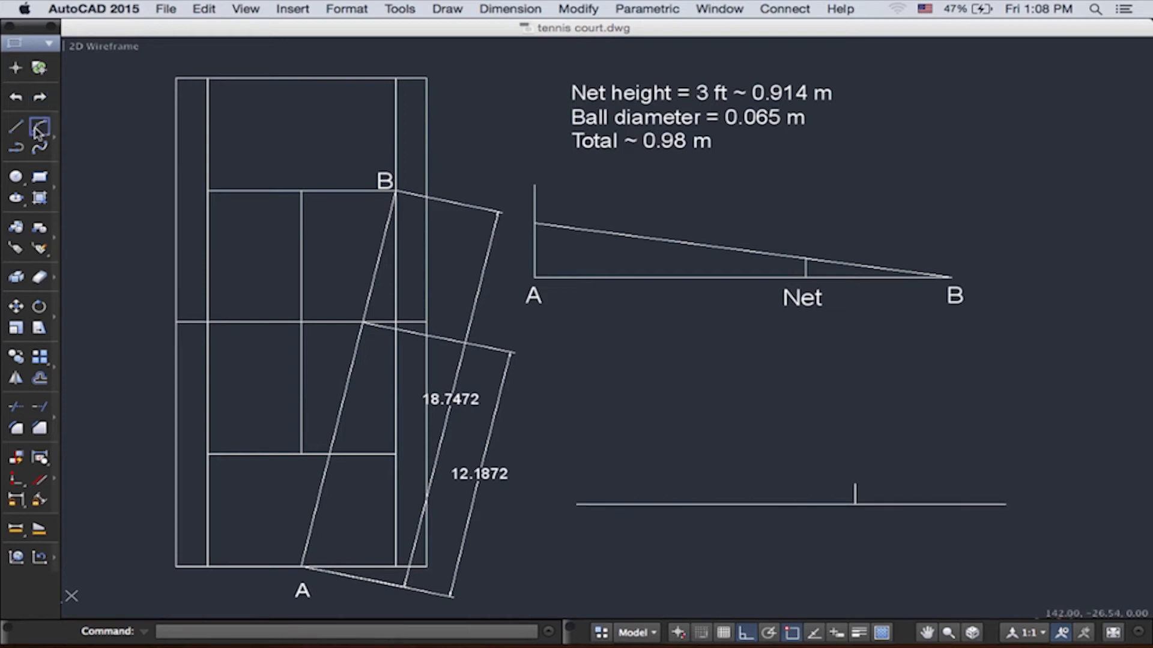
# Draw a tall left vertical and start a sloping line from the base's right end
pyautogui.click(40, 127)
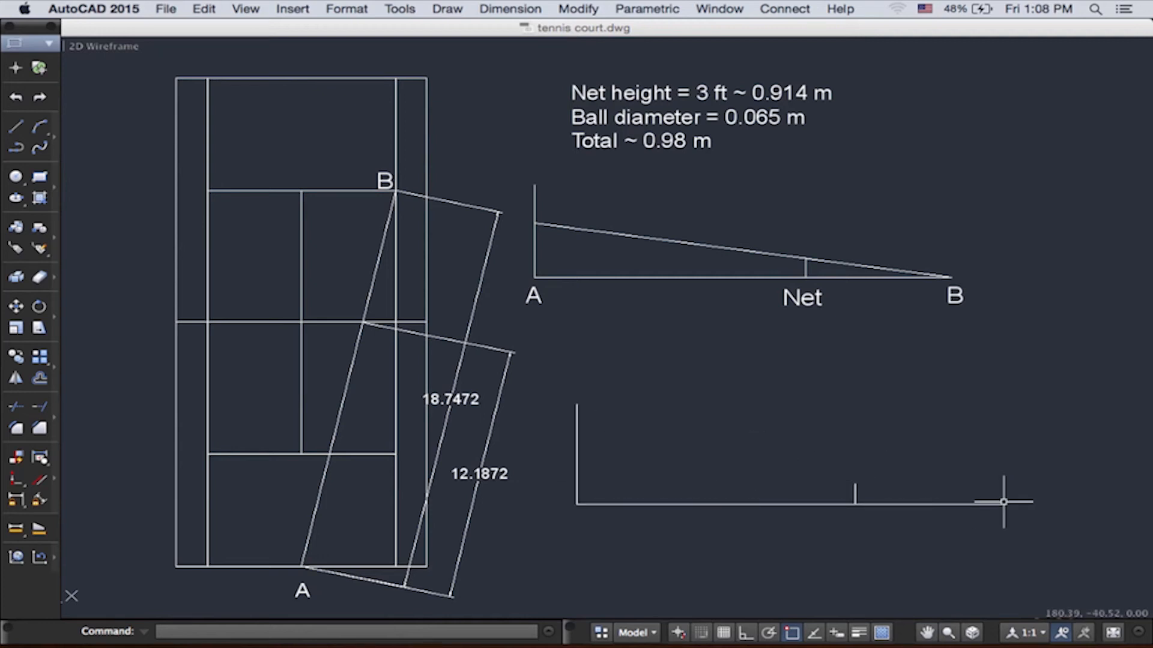
pyautogui.click(16, 126)
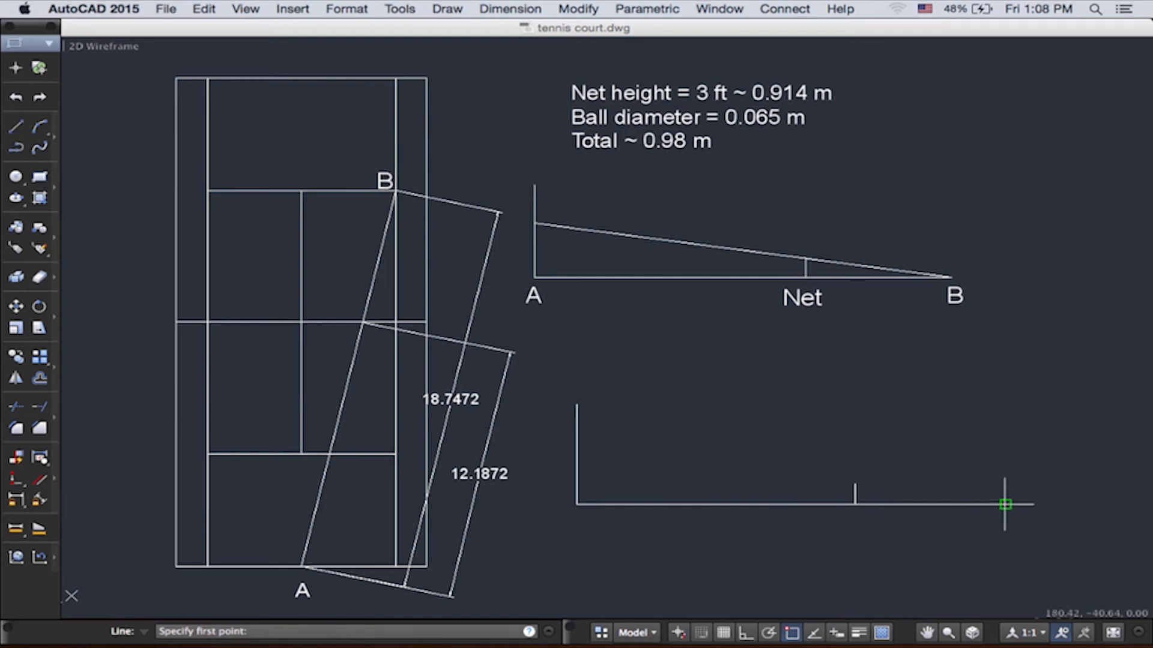
pyautogui.click(1005, 505)
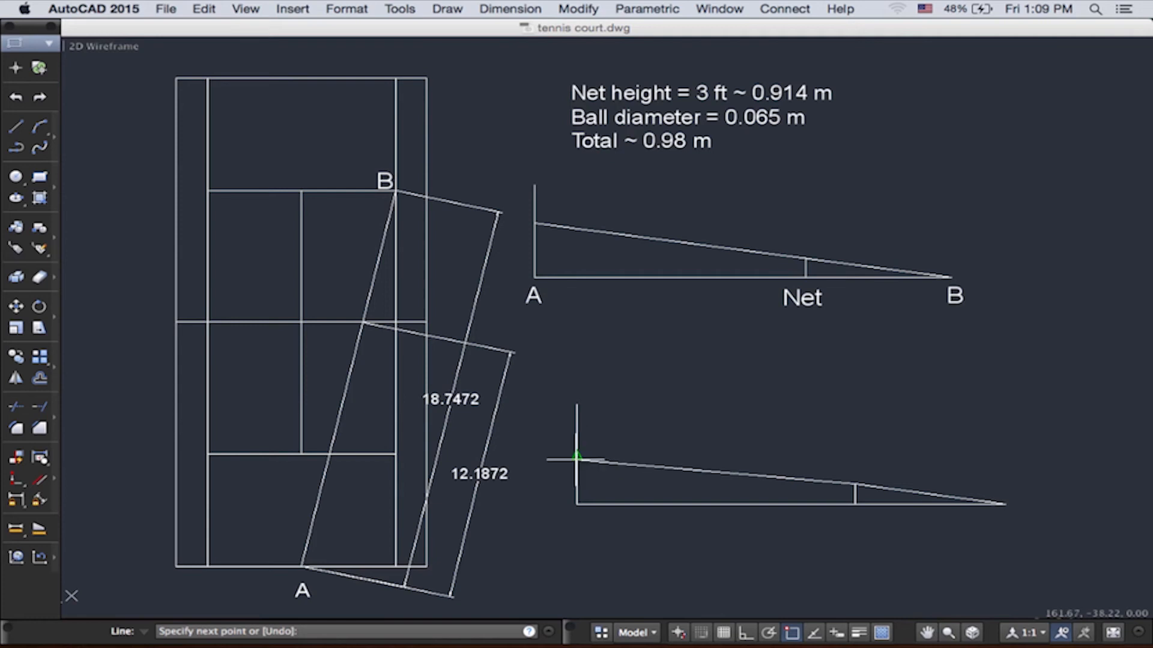
pyautogui.moveTo(576, 458)
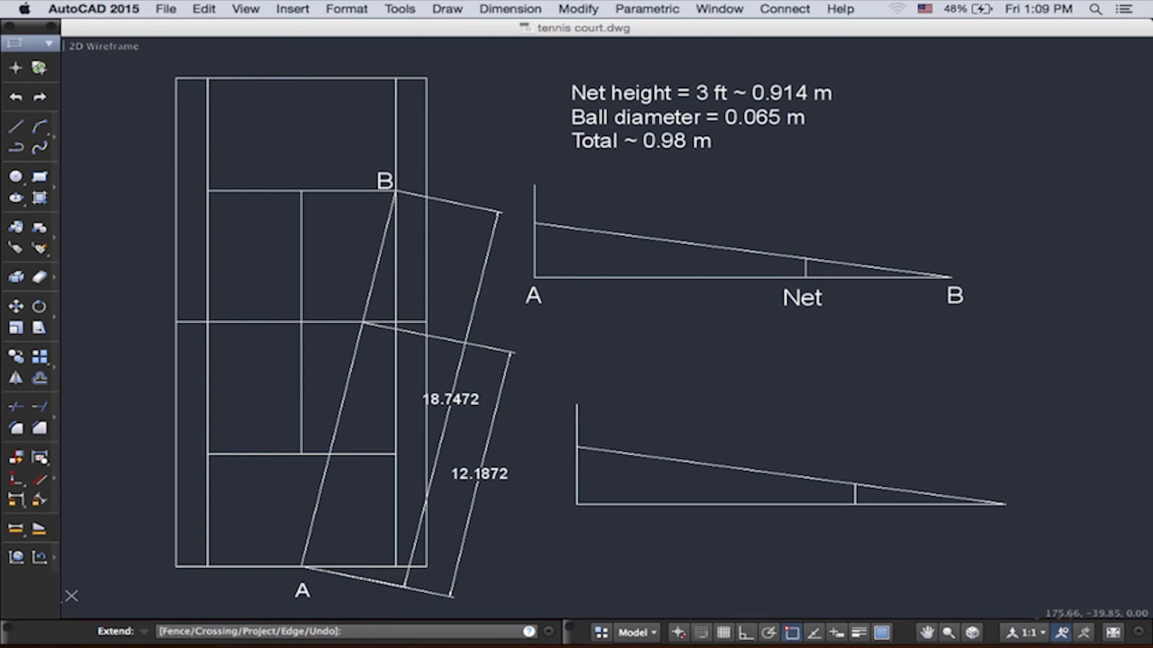
# Extend the sloping line to meet the left vertical, closing the ball-path triangle
pyautogui.click(679, 506)
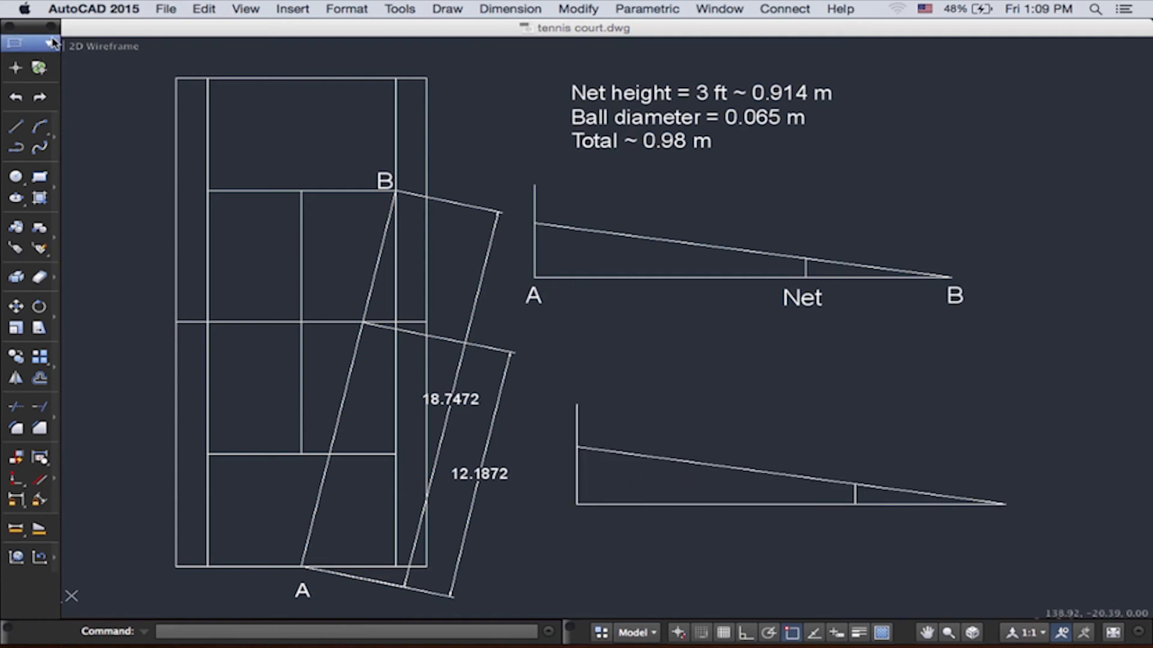
# Add a linear dimension of 2.8011 on the triangle's left vertical side
pyautogui.click(37, 43)
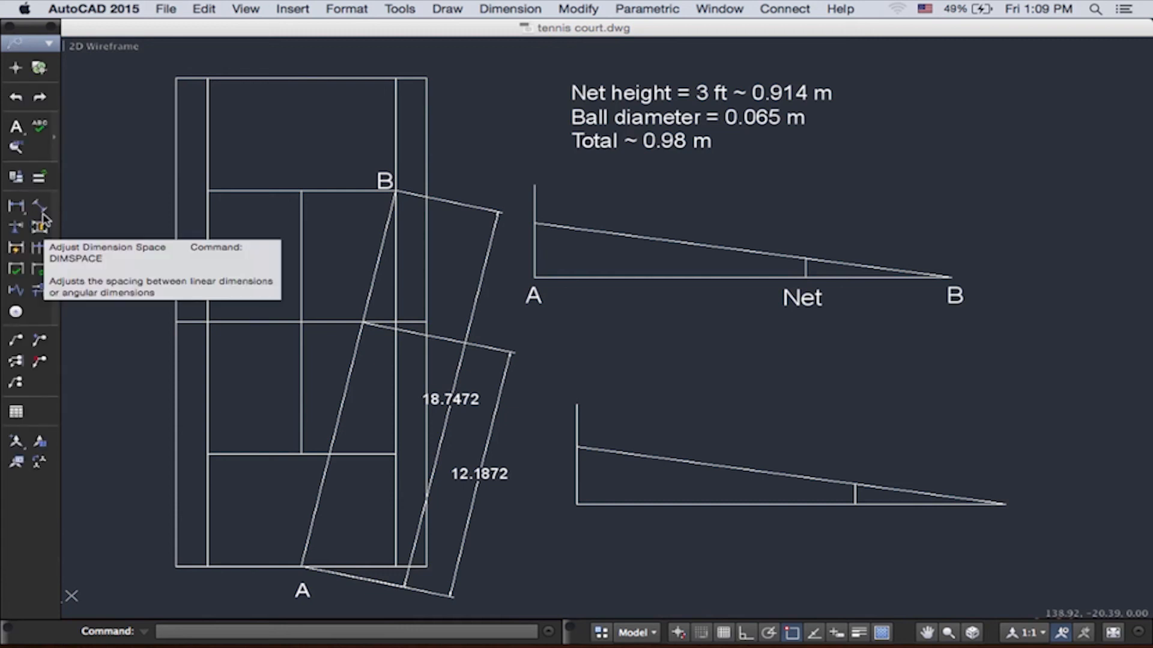
pyautogui.moveTo(16, 205)
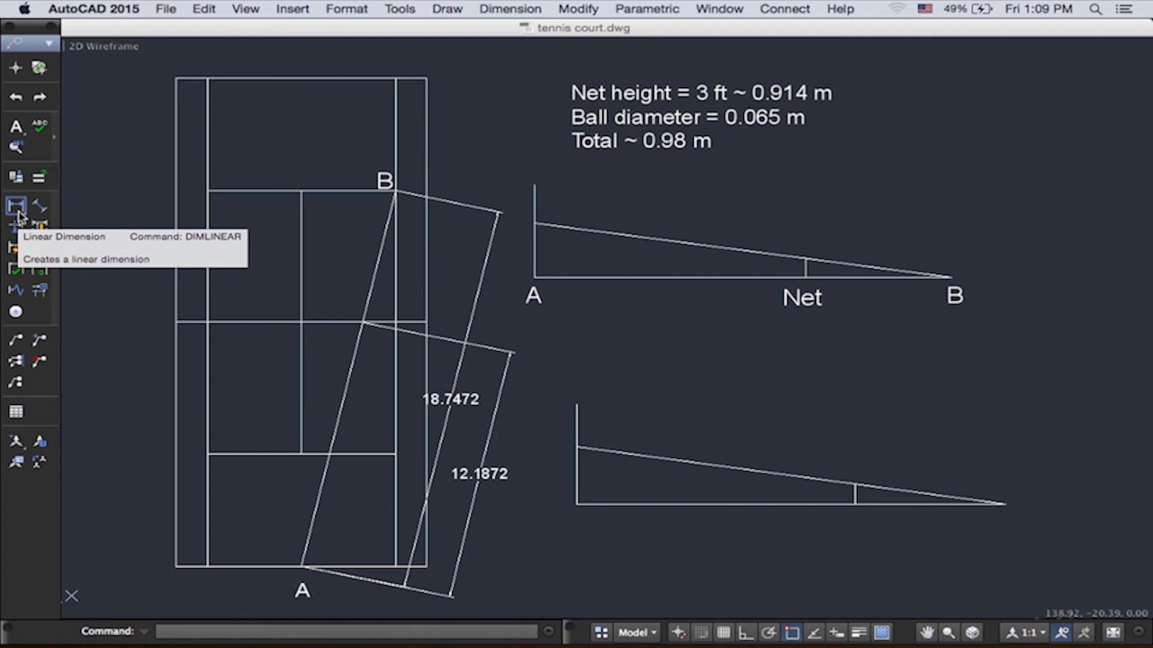
pyautogui.click(16, 206)
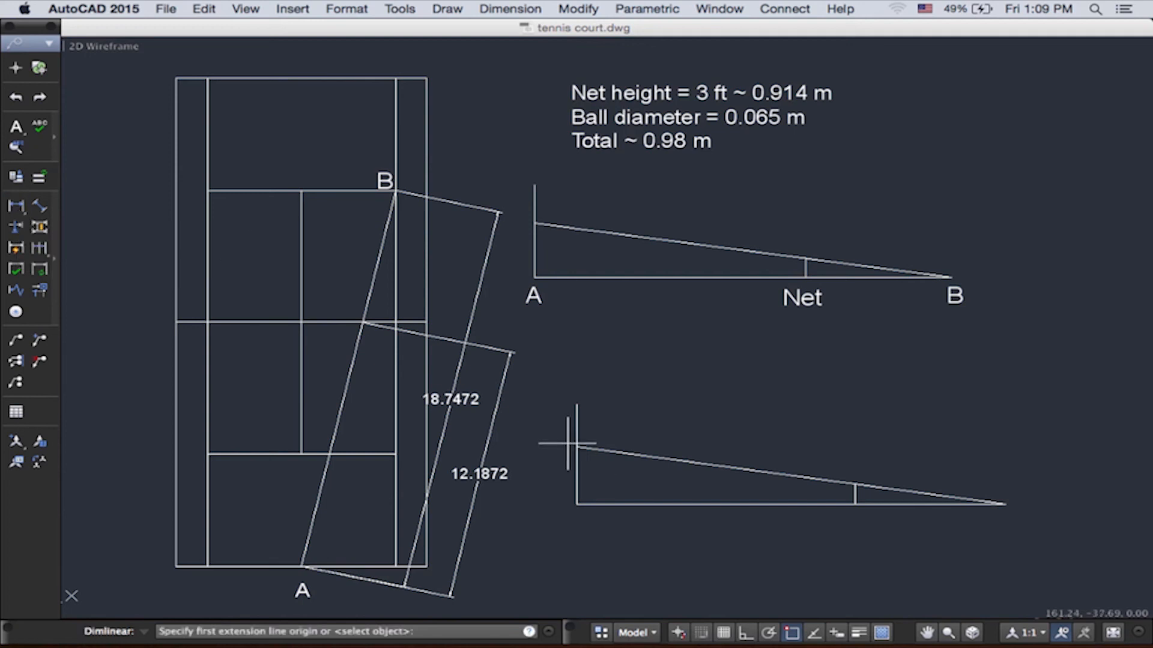
pyautogui.click(577, 503)
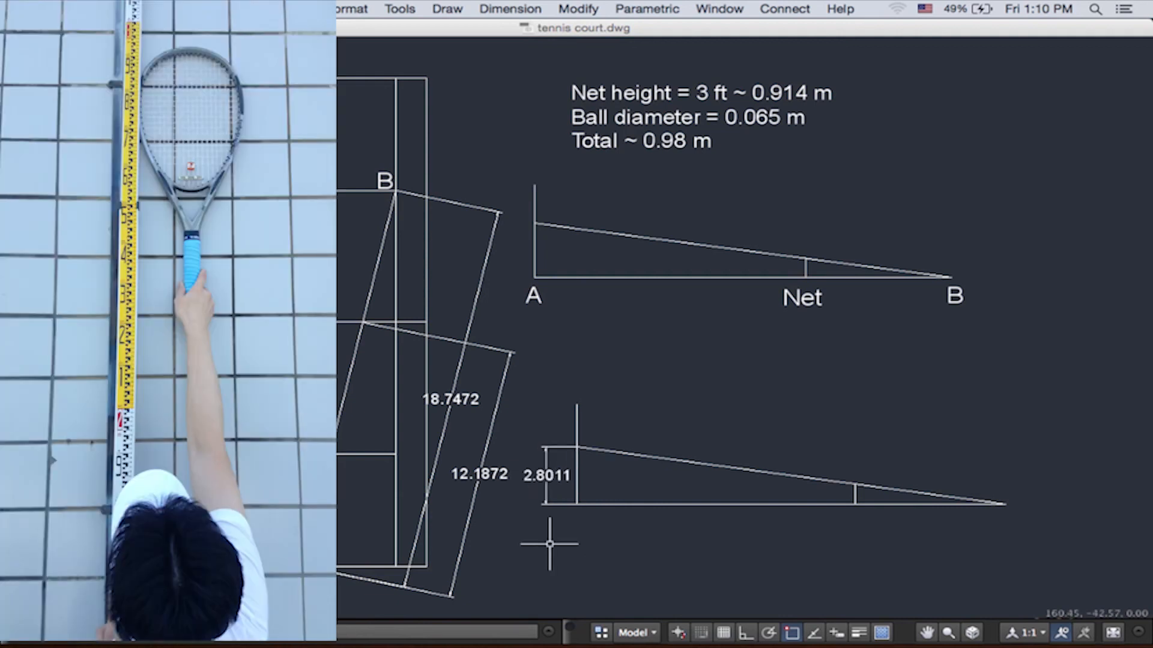
pyautogui.moveTo(651, 408)
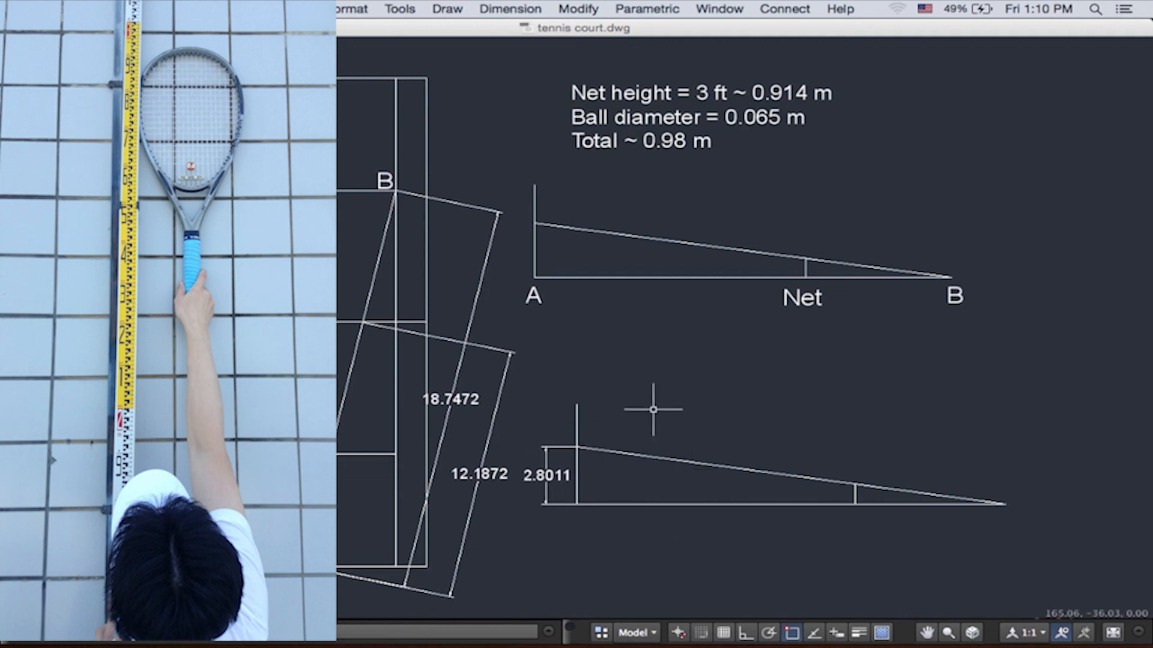
pyautogui.moveTo(711, 378)
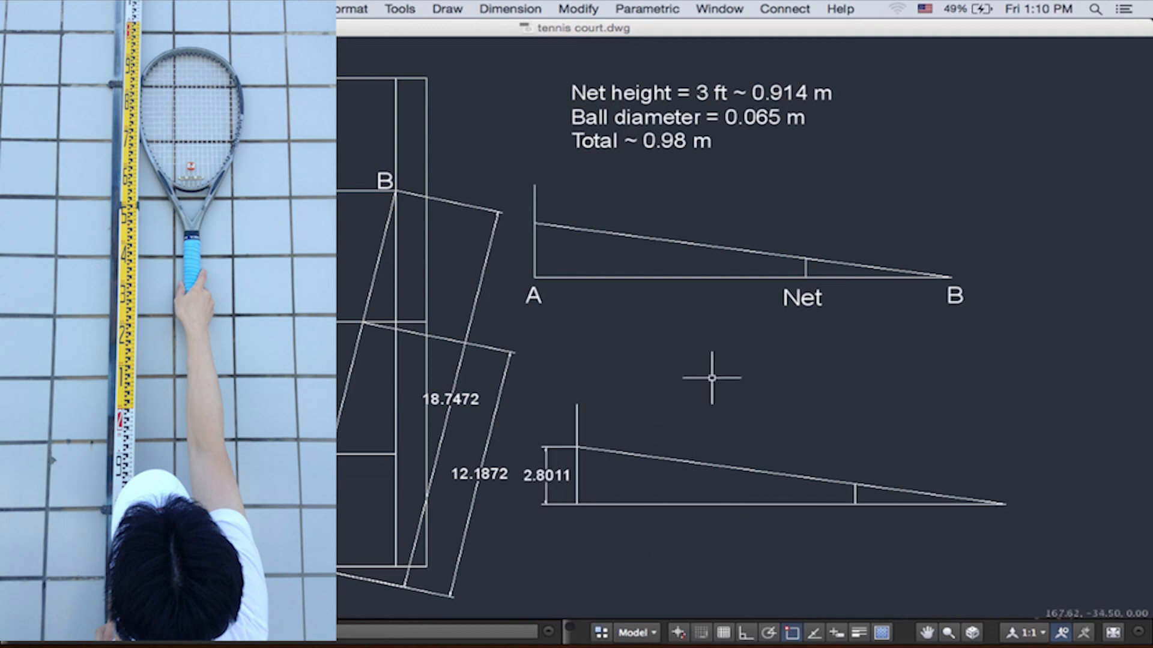
pyautogui.moveTo(712, 397)
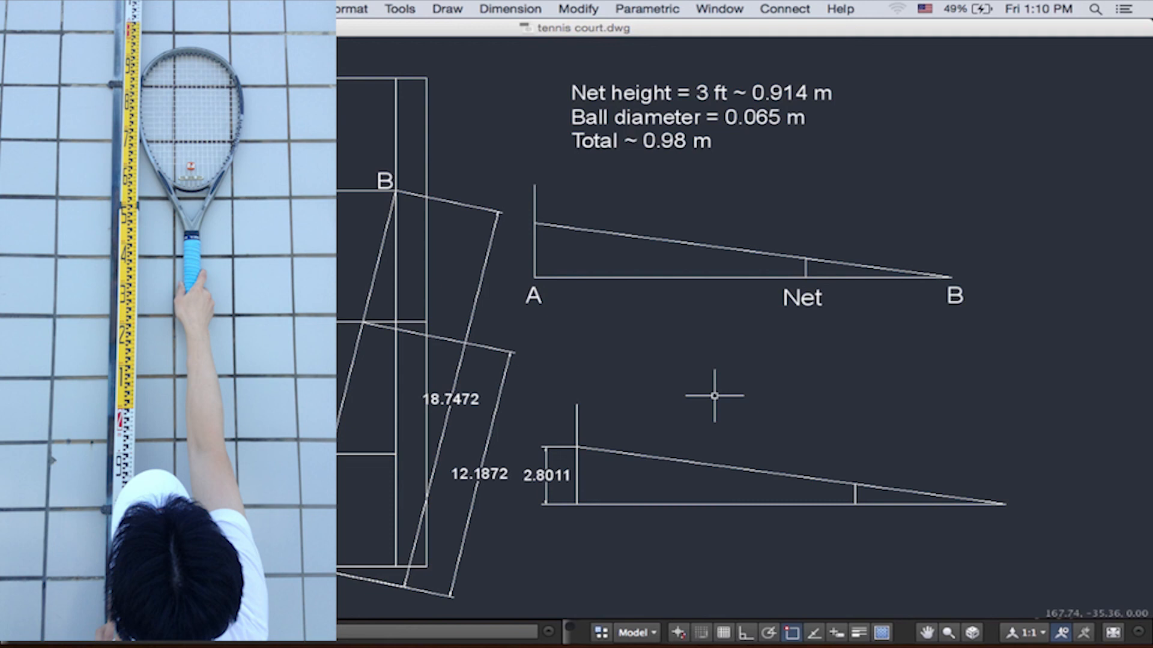